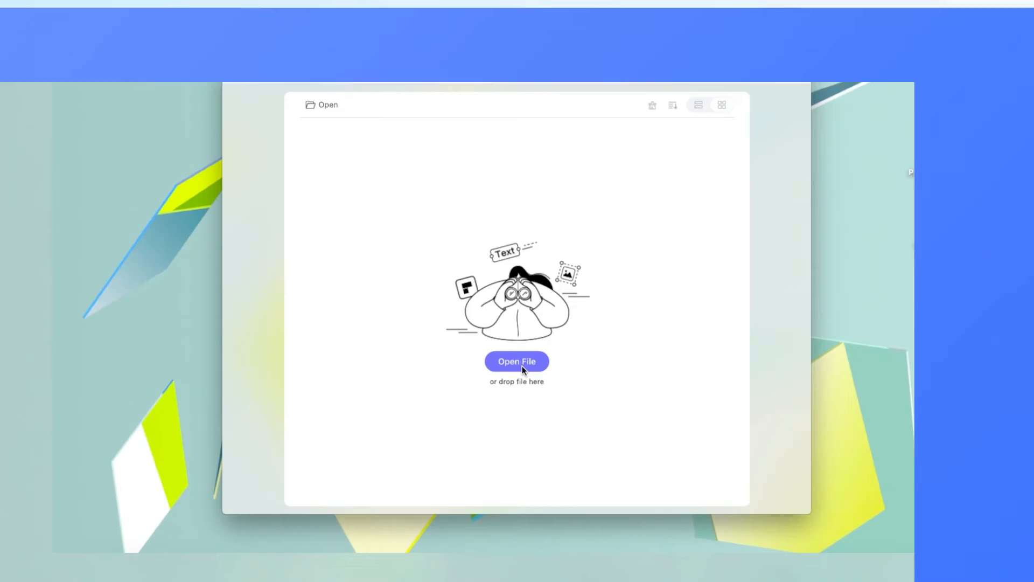
- Open PDFelement.pdf from the Desktop in the editor
left_click(516, 361)
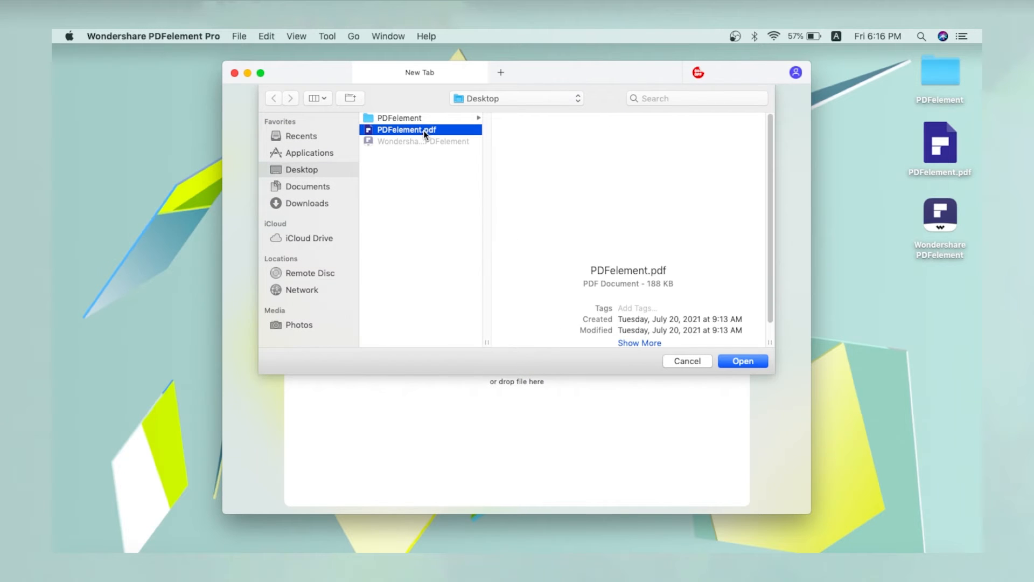
left_click(687, 361)
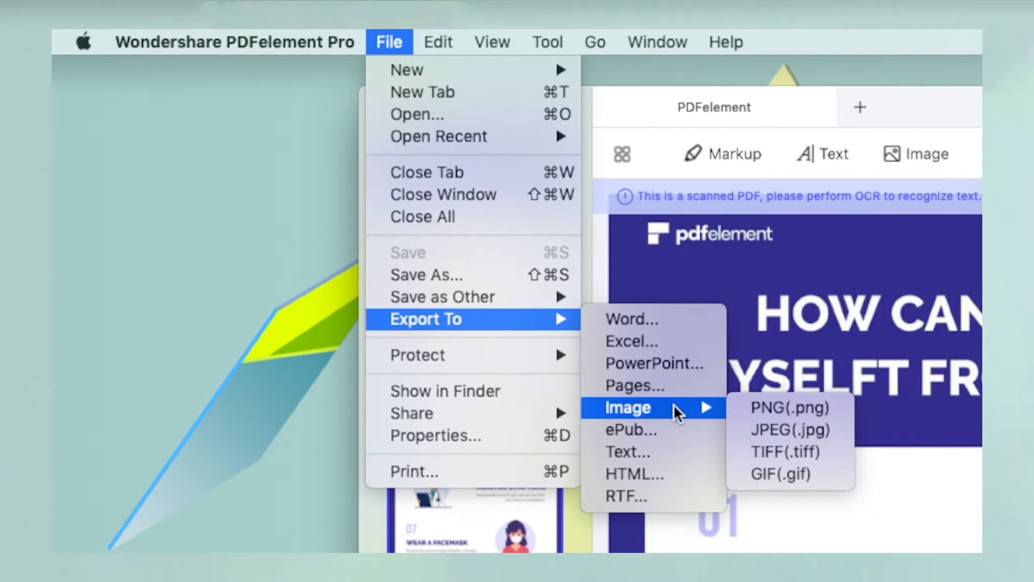
mouse_move(791, 429)
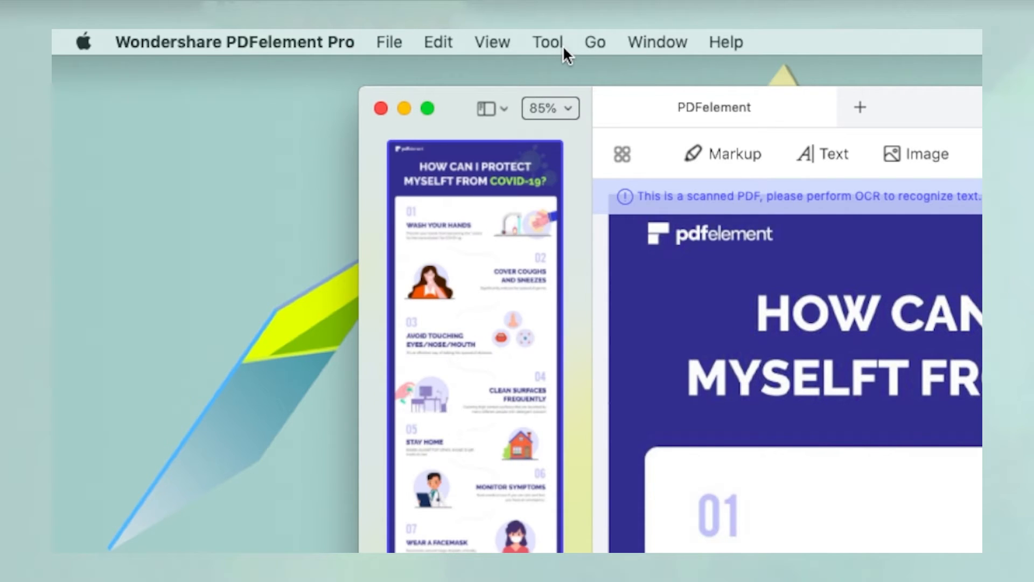
- Batch-convert PDFelement.pdf to GIF images, one per page, saved to the Desktop
left_click(547, 42)
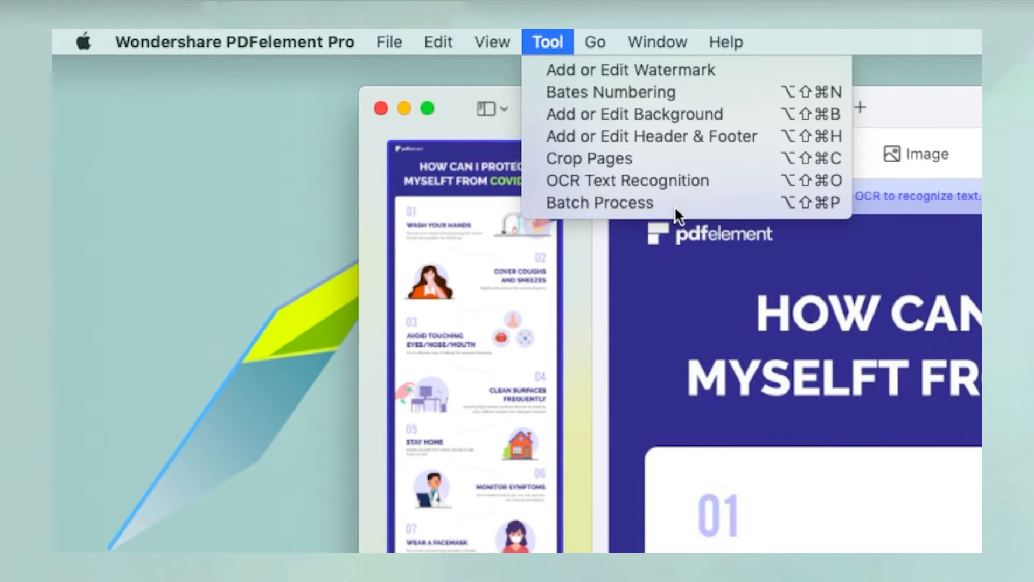
left_click(600, 203)
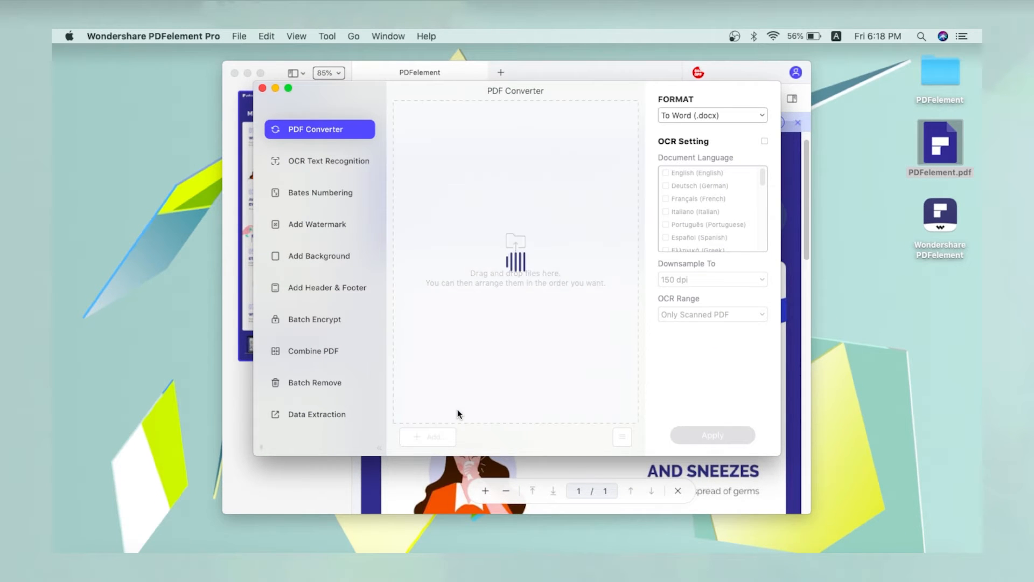
left_click(712, 115)
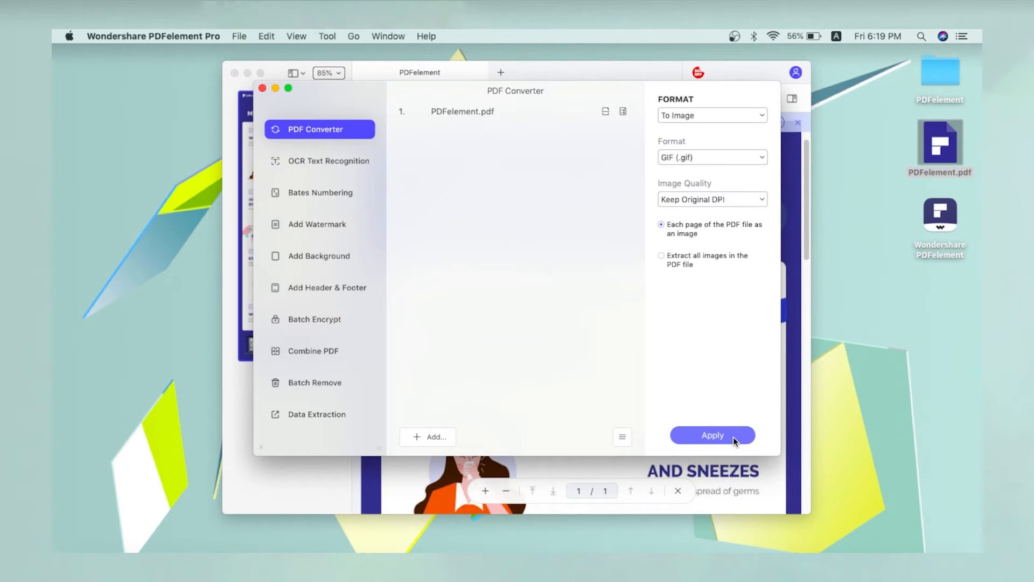
left_click(712, 435)
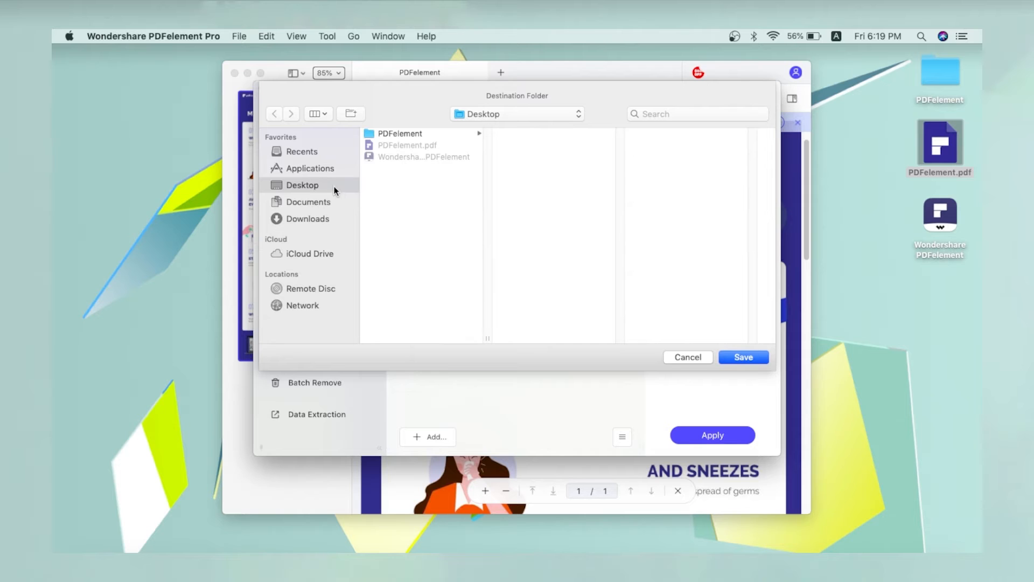
left_click(743, 357)
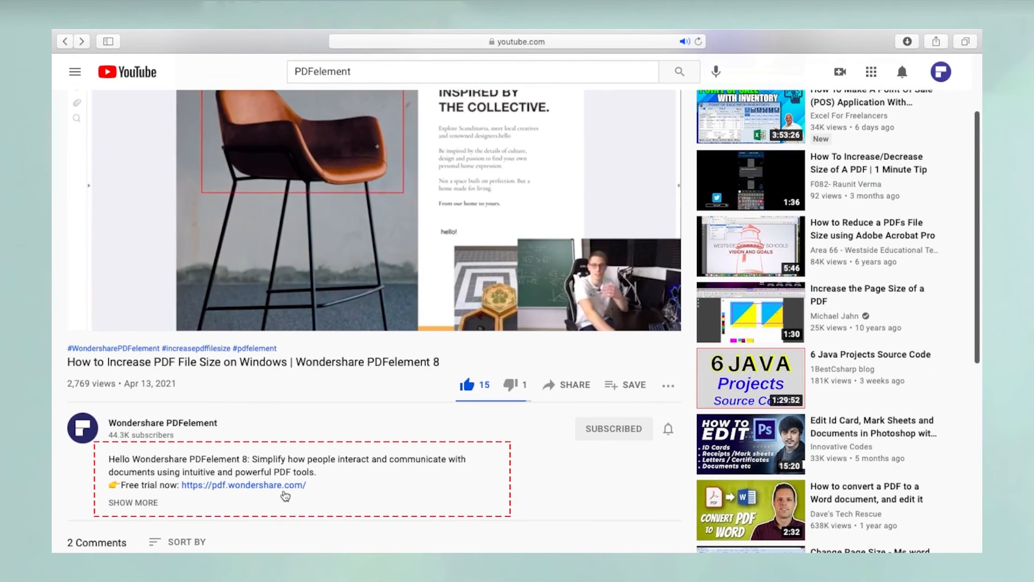
- Open the pdf.wondershare.com link from the video description in Safari
left_click(244, 485)
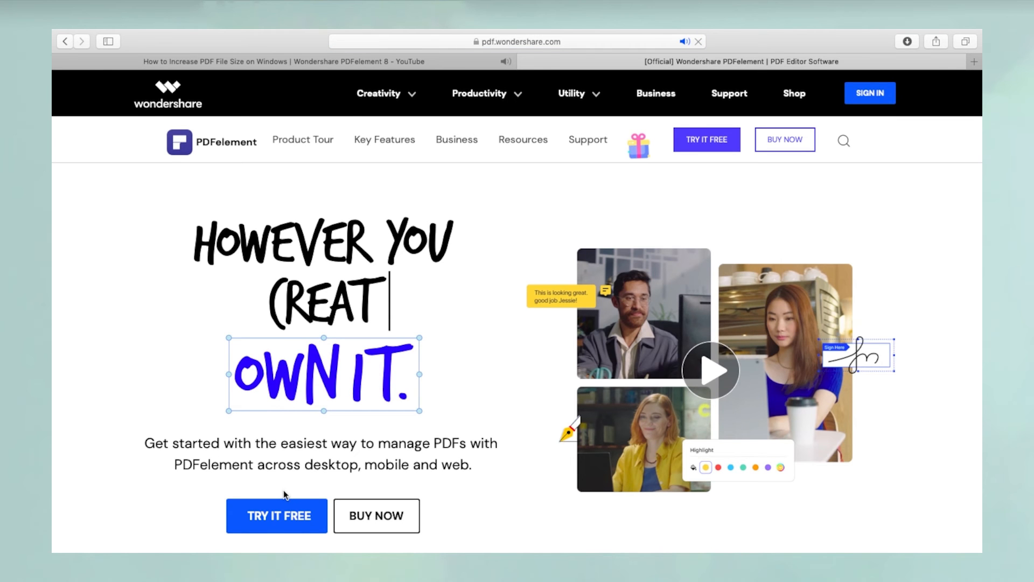